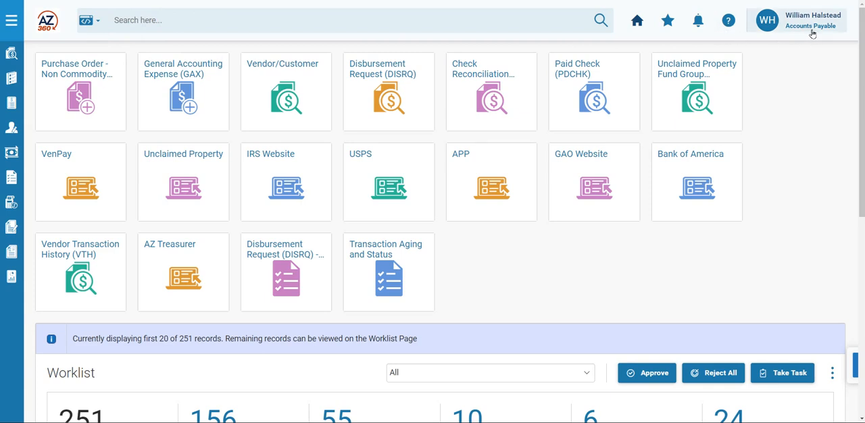
mouse_move(800, 35)
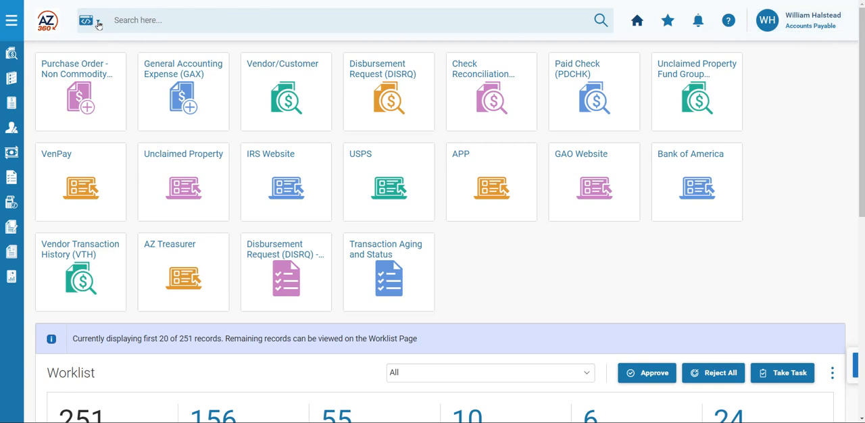
mouse_move(86, 20)
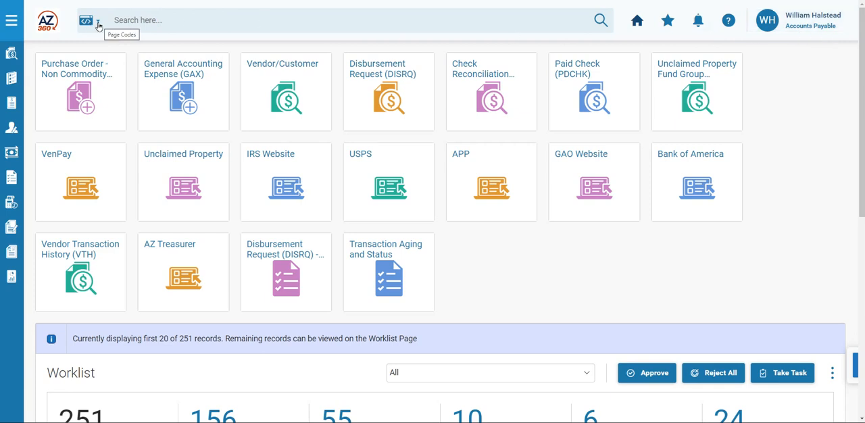
Search page codes for 'GAE' to find Purchase Order - Non Commodity.
left_click(97, 20)
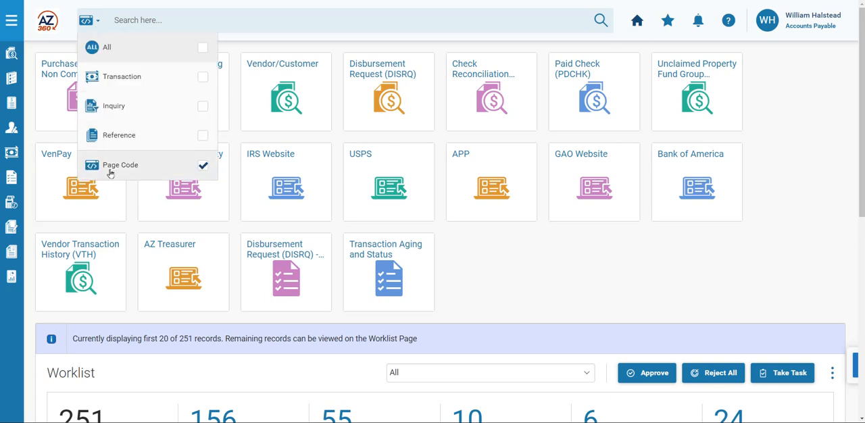
mouse_move(122, 76)
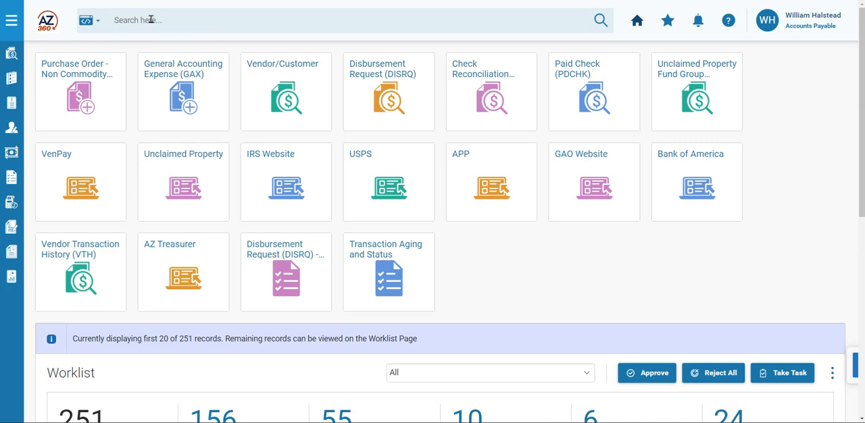
type("GAE")
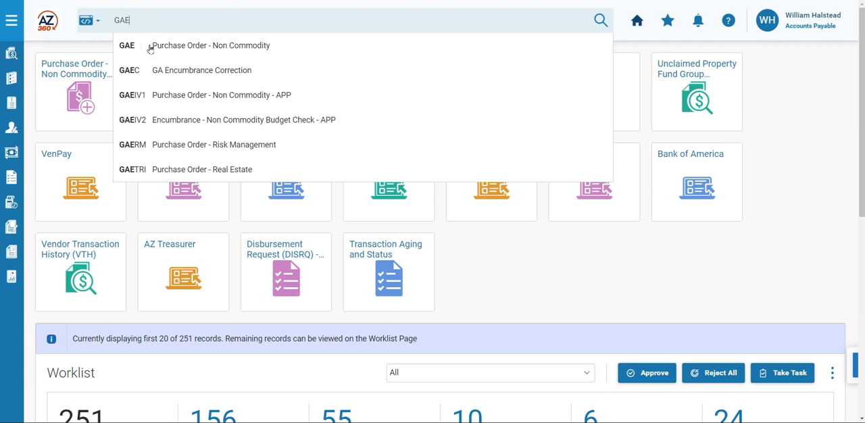
mouse_move(237, 50)
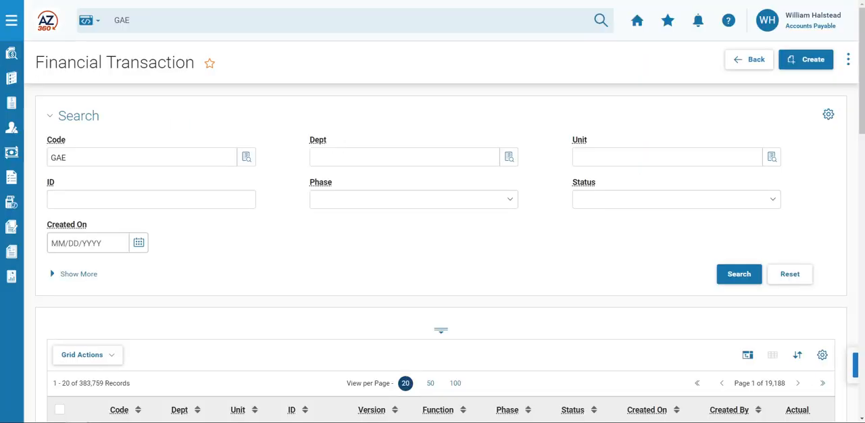
mouse_move(813, 60)
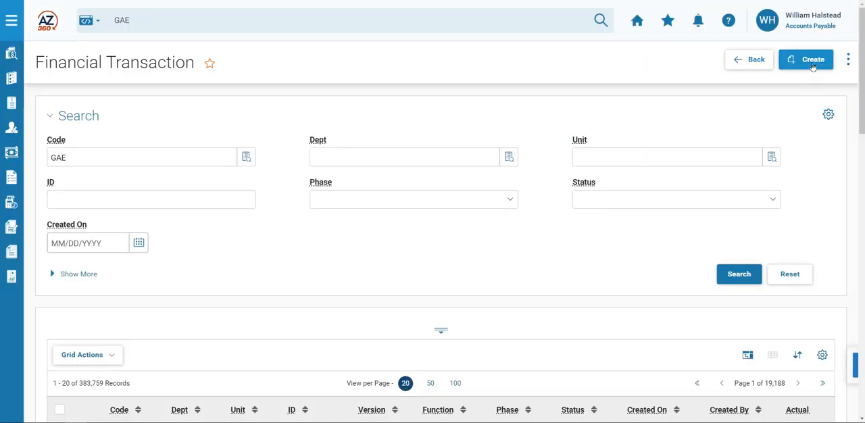
Create a GAE transaction for department ADA with auto numbering enabled.
left_click(805, 59)
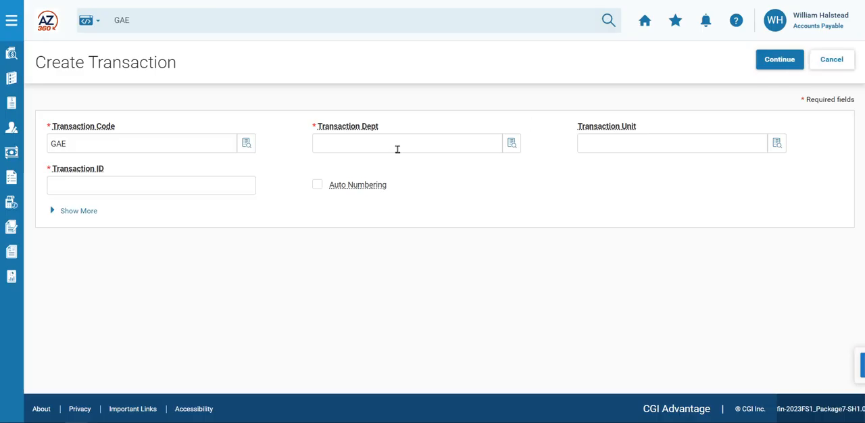
left_click(408, 142)
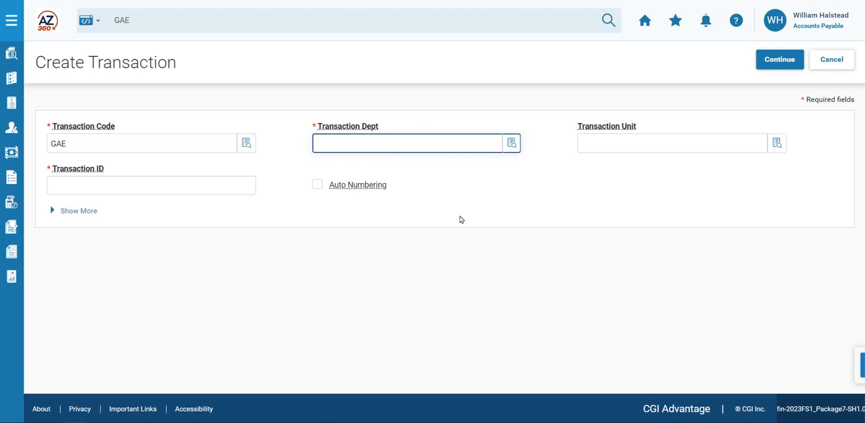
type("ADA")
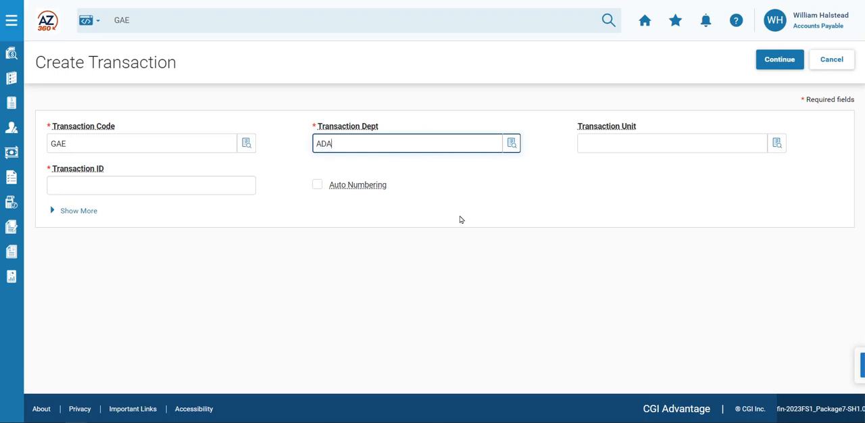
mouse_move(324, 193)
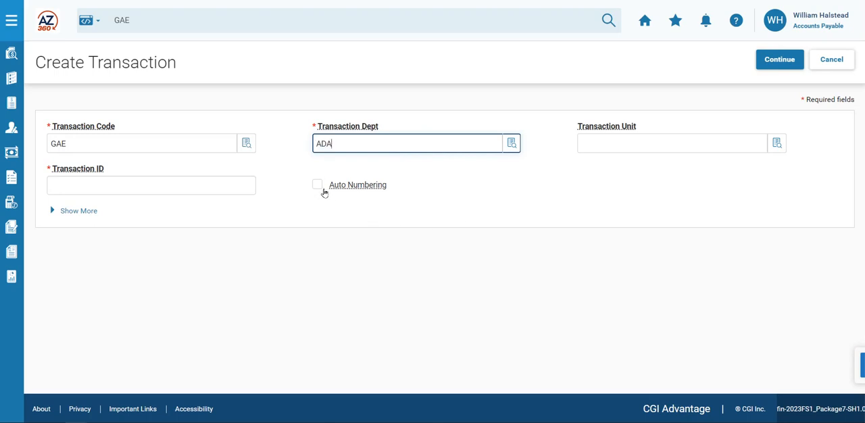
left_click(318, 184)
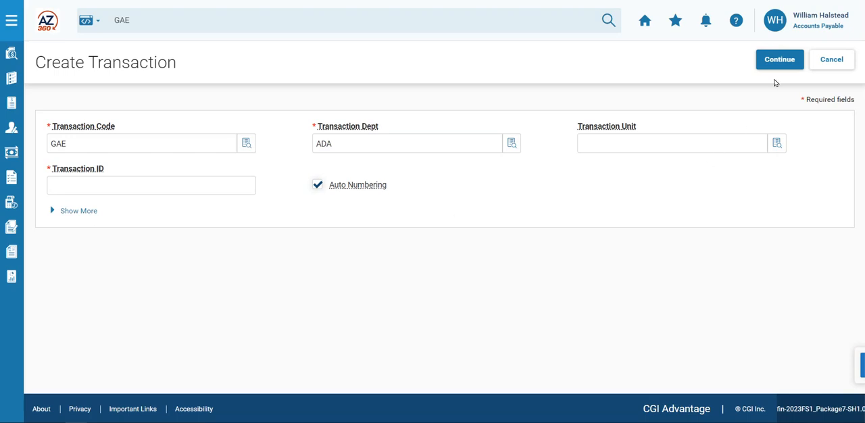
left_click(779, 60)
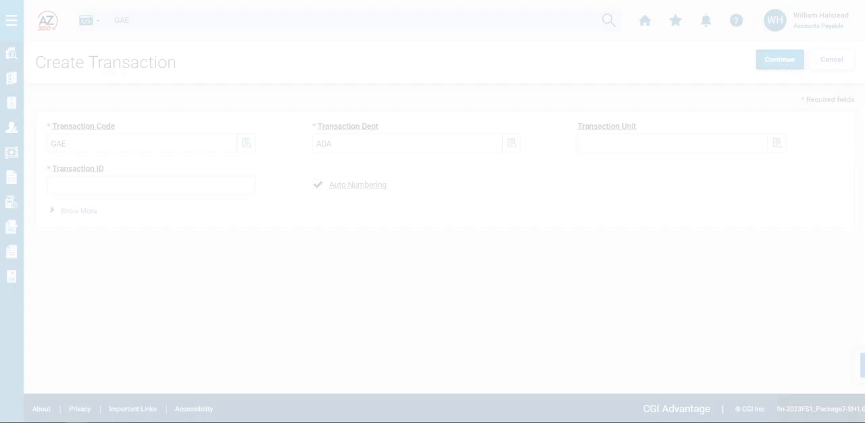
left_click(779, 59)
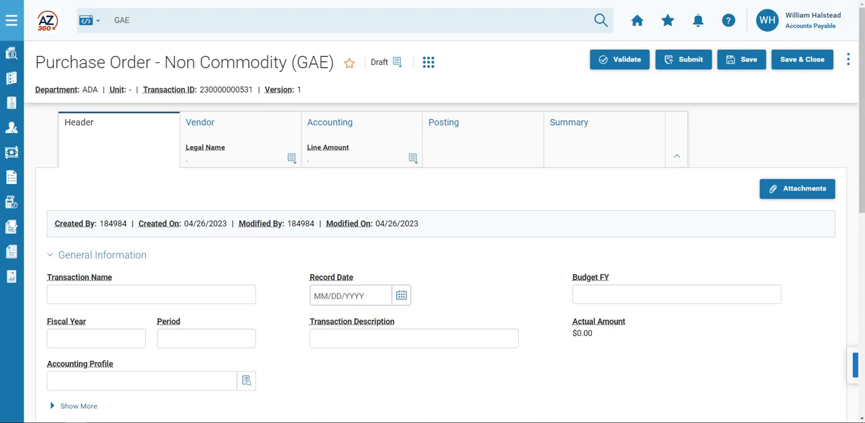
mouse_move(123, 139)
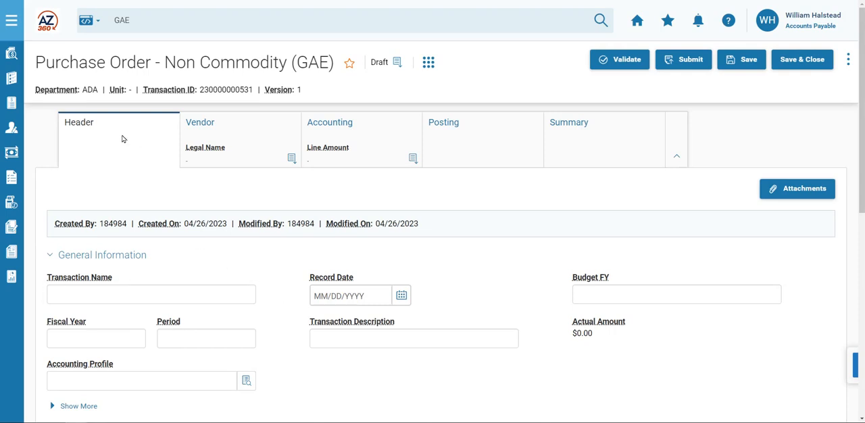
mouse_move(100, 149)
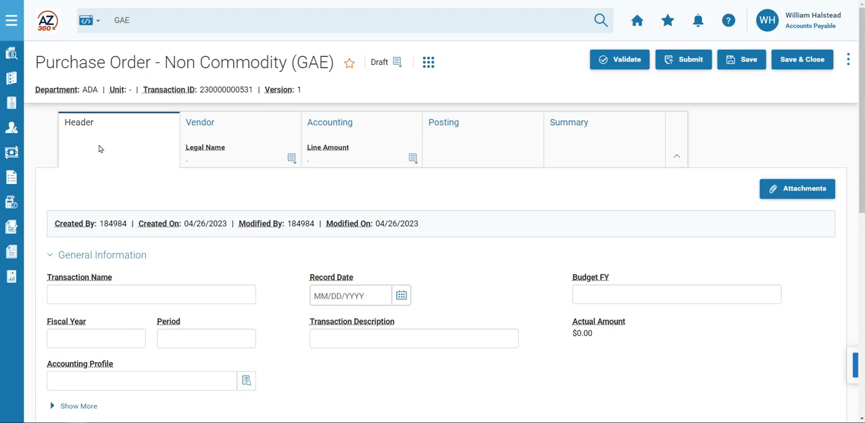
mouse_move(346, 84)
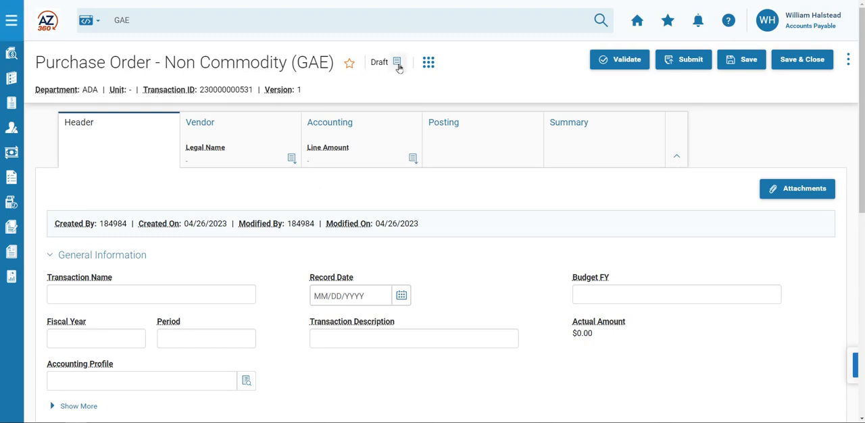
left_click(398, 62)
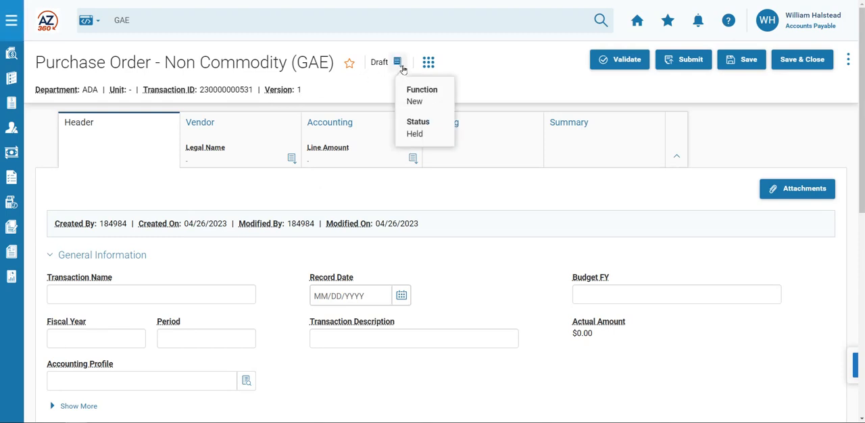
mouse_move(422, 104)
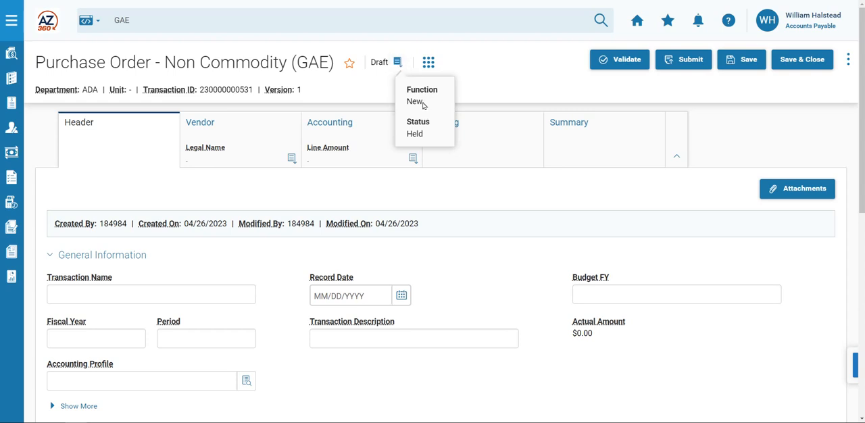
mouse_move(363, 91)
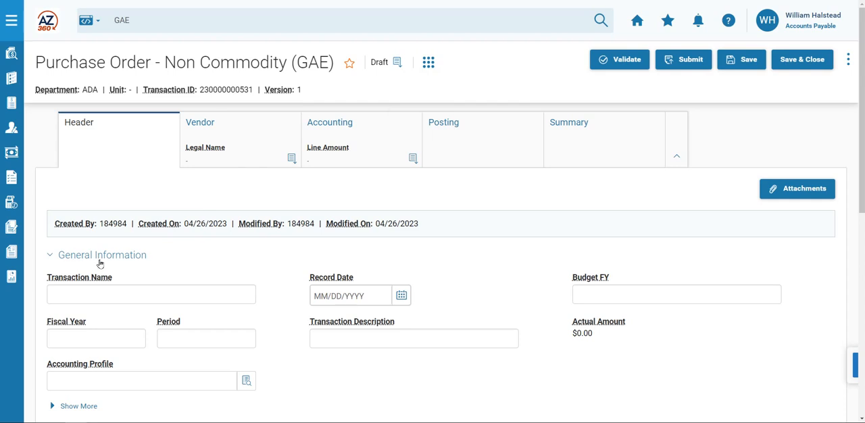
Enter 'Quarter 4 2022 estimated electric usage' as the header's Transaction Description.
left_click(413, 338)
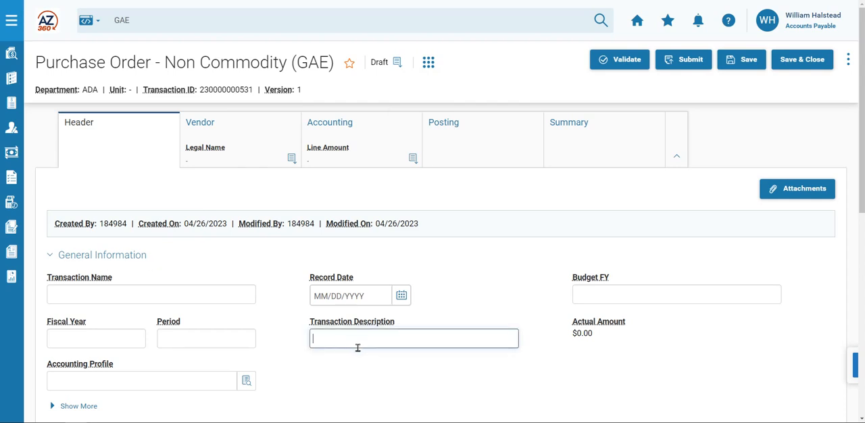
mouse_move(349, 393)
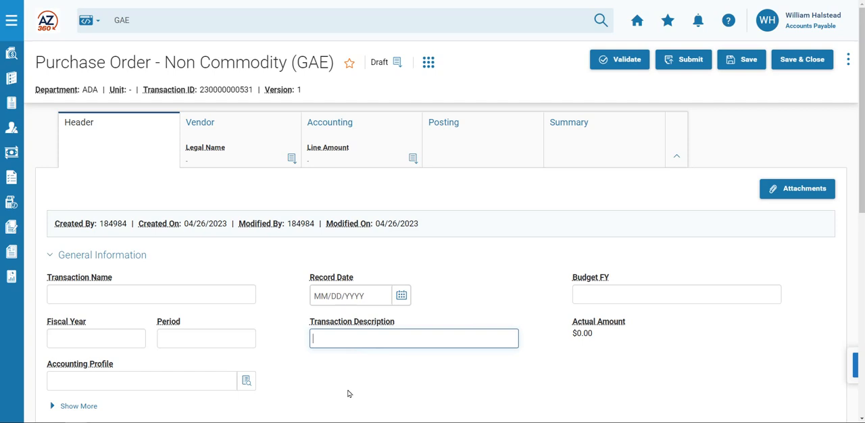
type("Quart")
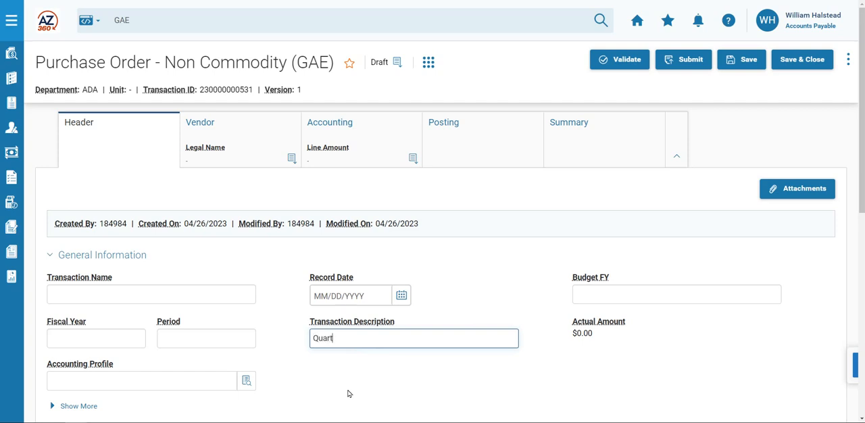
type("er 4 2022")
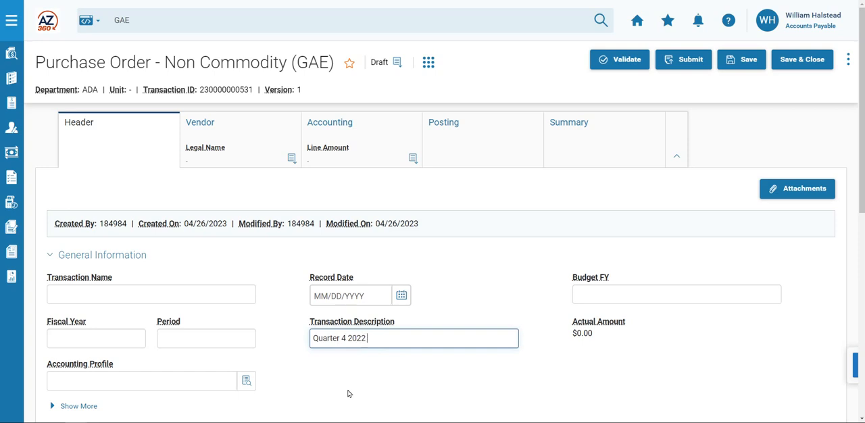
type("estimated electric")
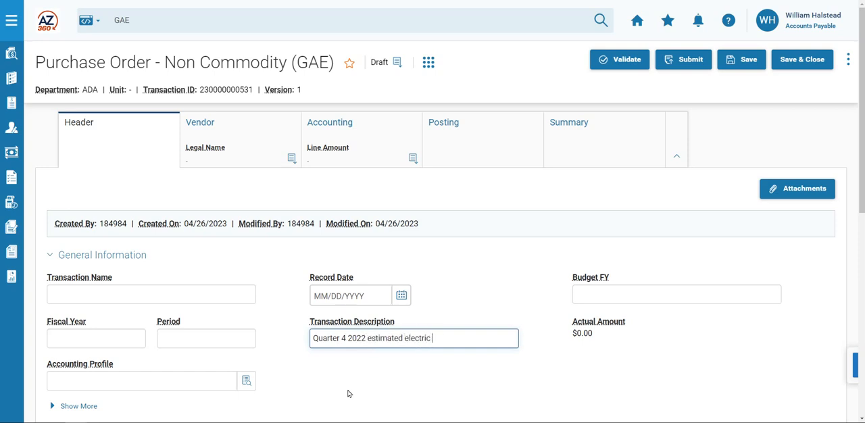
type("usage")
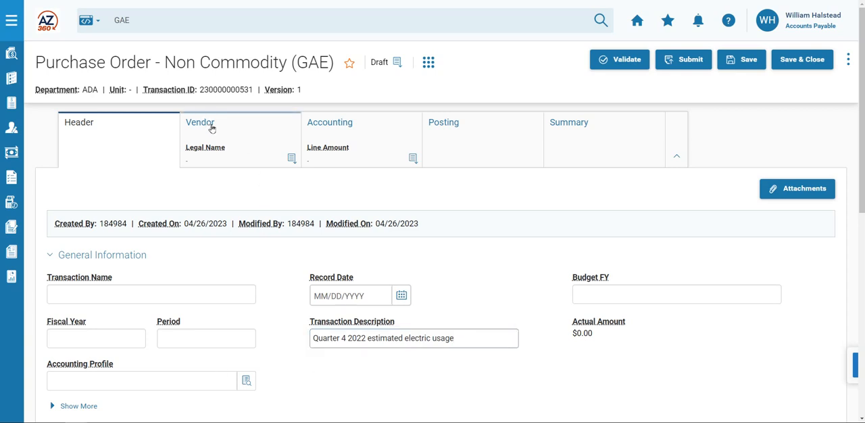
Insert and select a blank line on the Vendor tab.
left_click(200, 122)
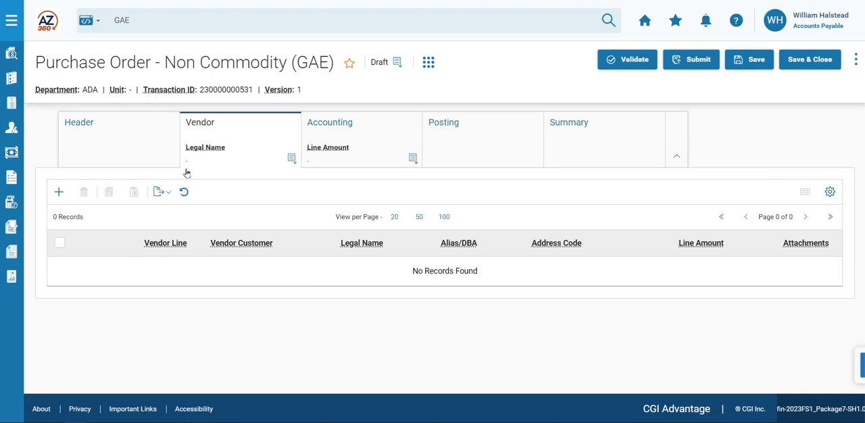
mouse_move(82, 241)
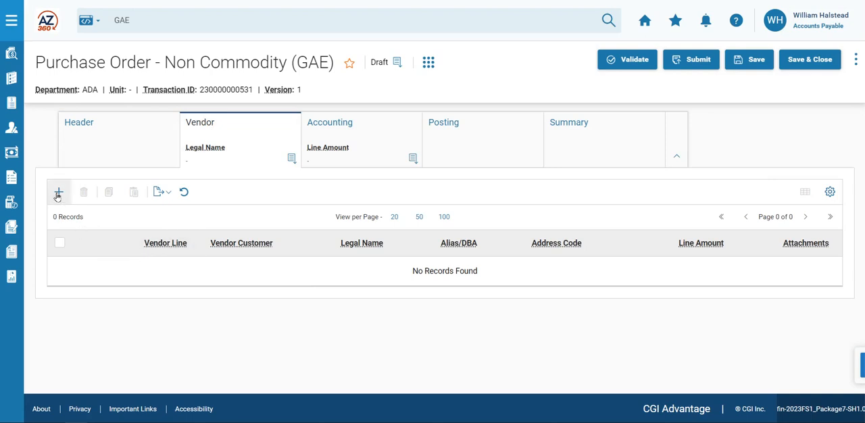
left_click(59, 192)
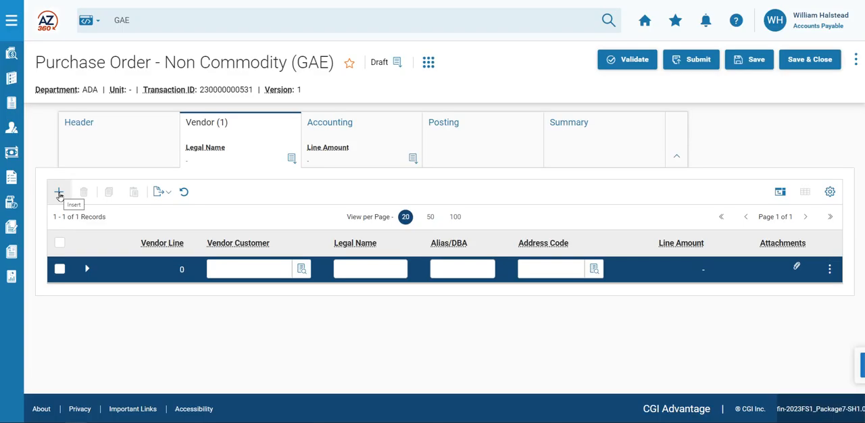
mouse_move(81, 234)
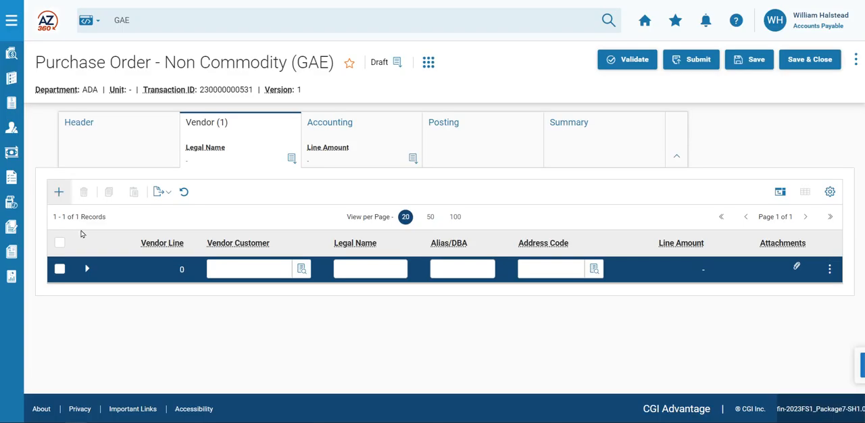
mouse_move(150, 273)
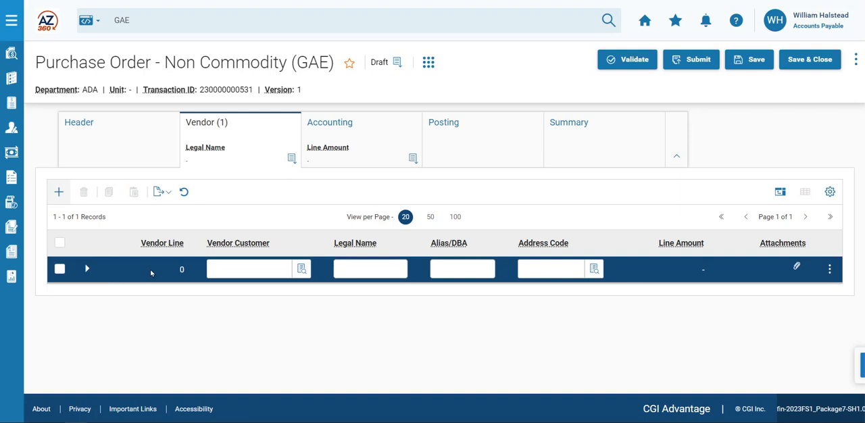
left_click(248, 268)
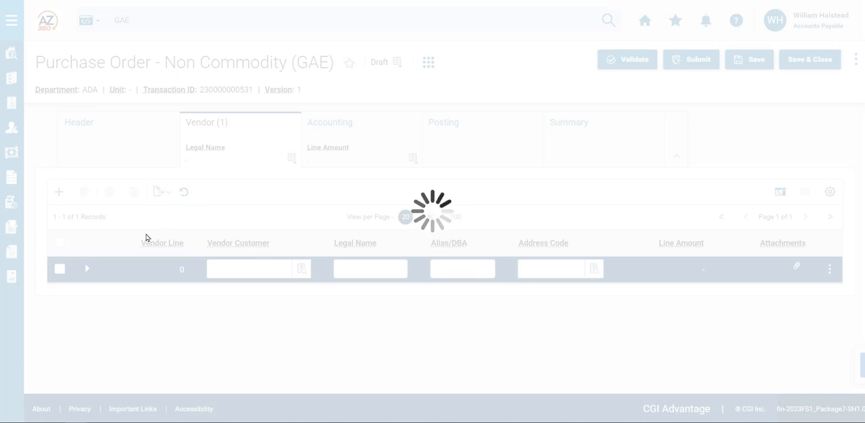
Search the vendor lookup for IV*3106.
left_click(300, 268)
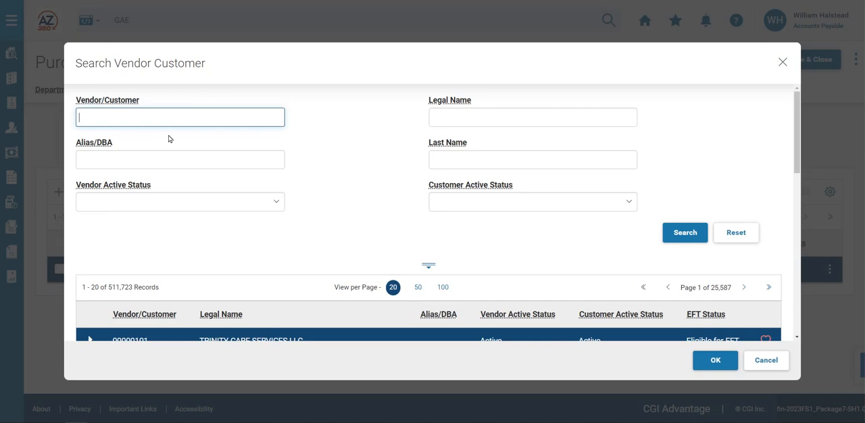
type("IV*")
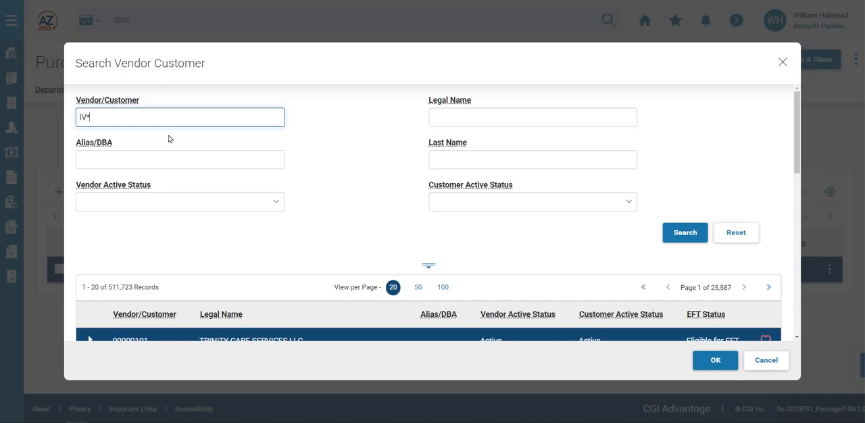
type("31")
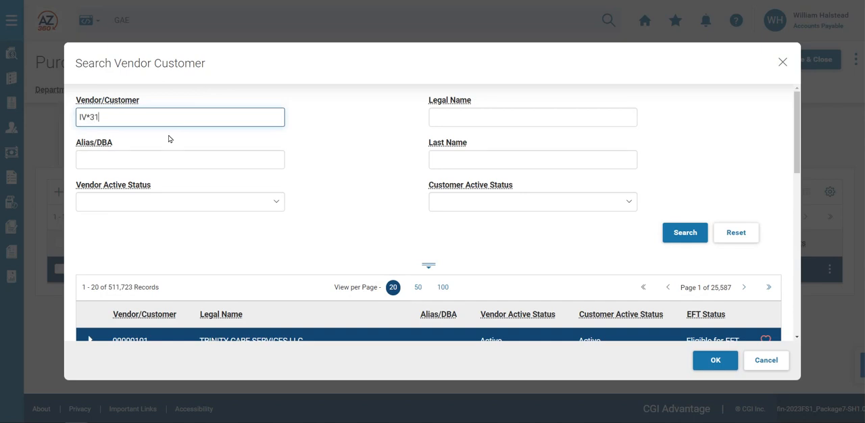
type("06")
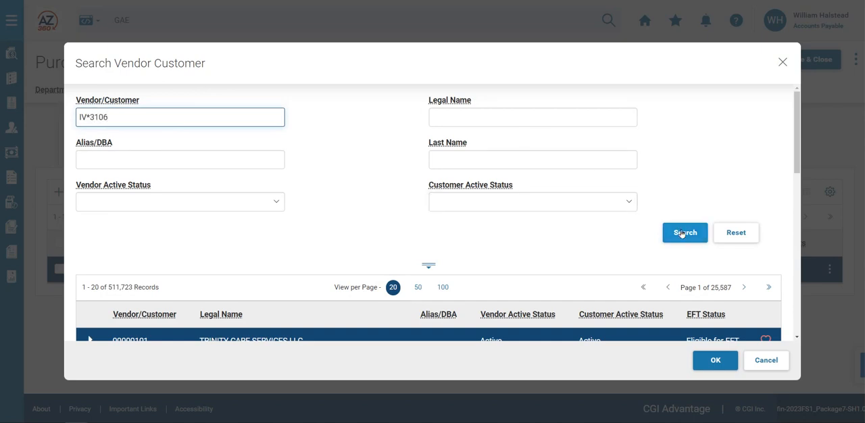
left_click(683, 232)
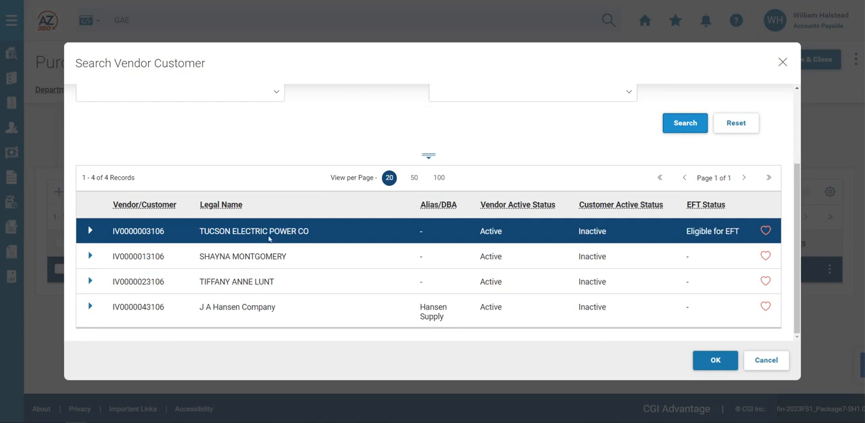
mouse_move(319, 242)
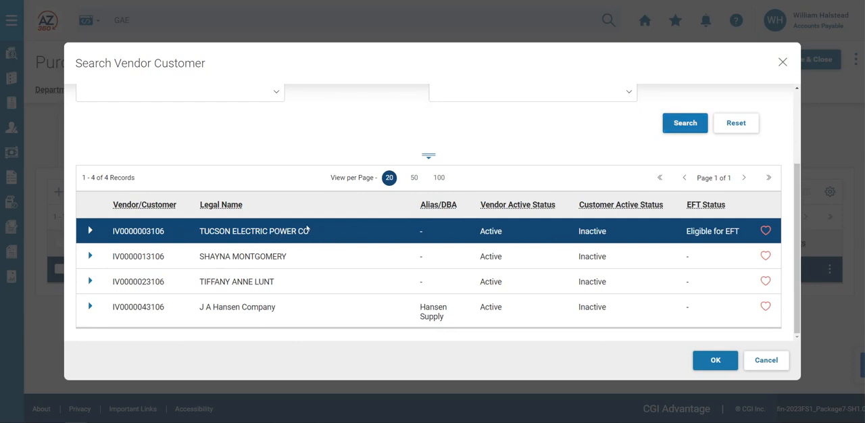
mouse_move(335, 227)
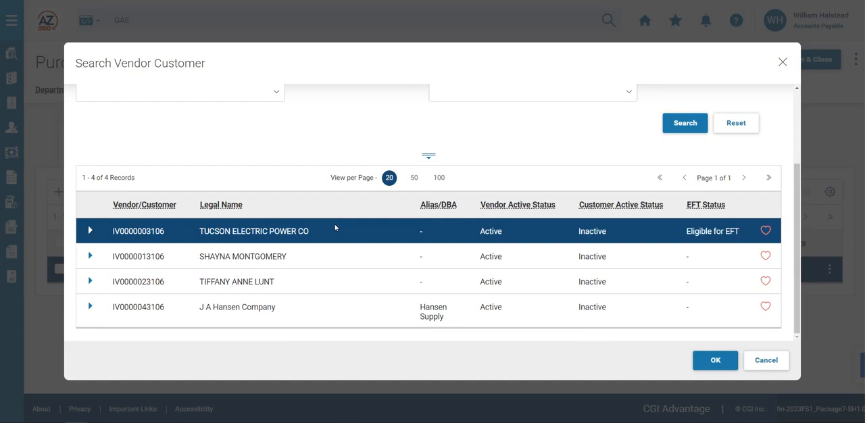
left_click(715, 359)
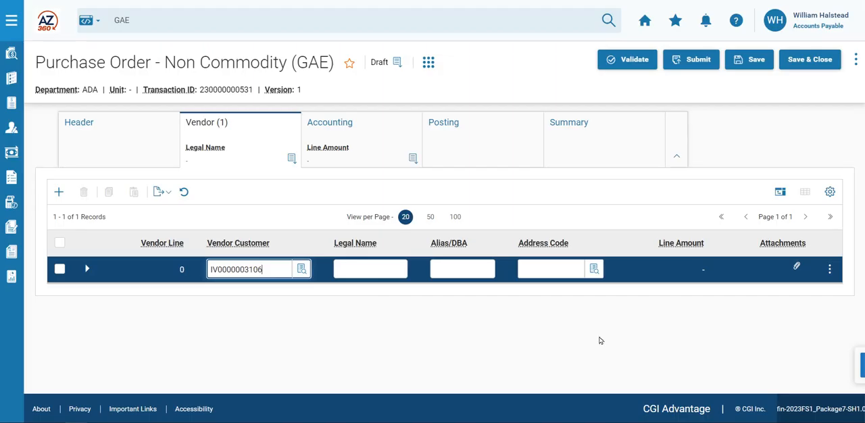
left_click(370, 268)
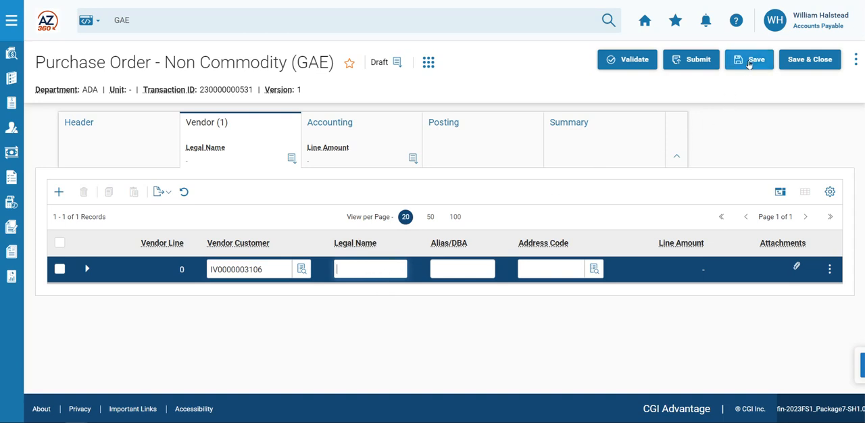
left_click(749, 60)
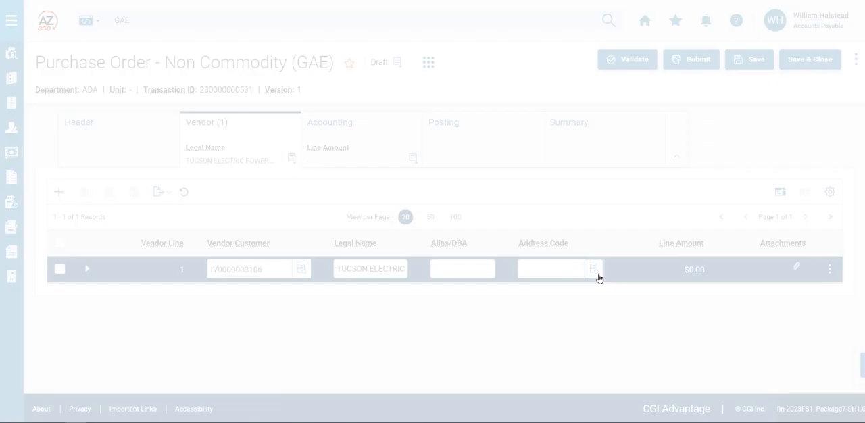
Pick address code I0003, PO BOX 80077 Prescott AZ, for the vendor line.
left_click(593, 268)
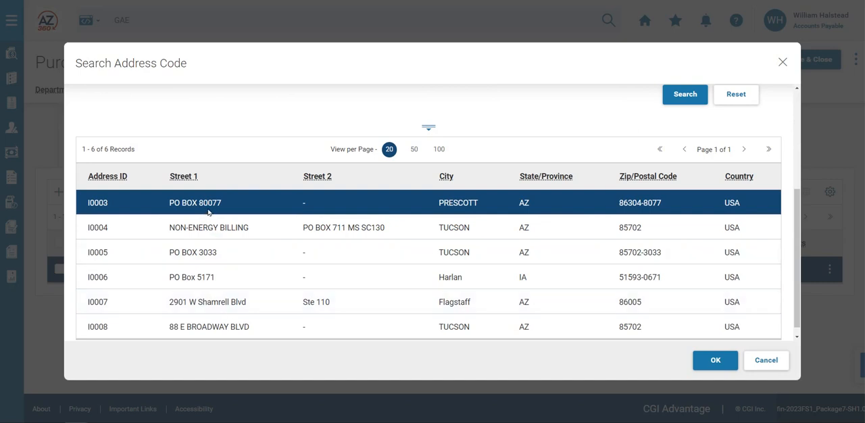
mouse_move(248, 206)
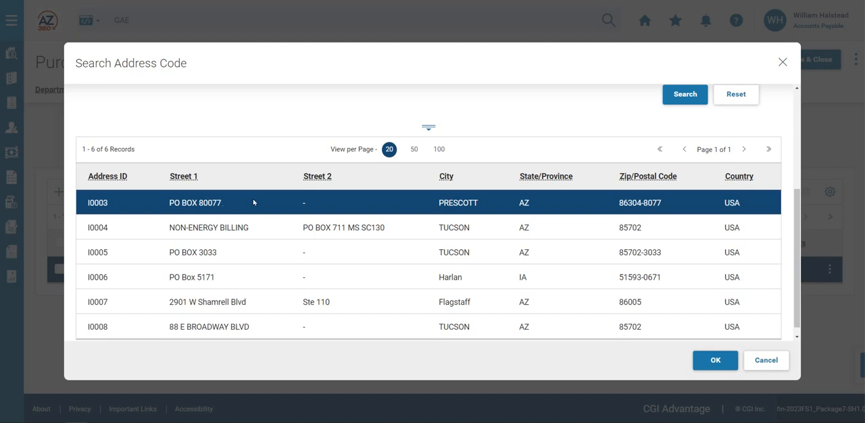
mouse_move(482, 216)
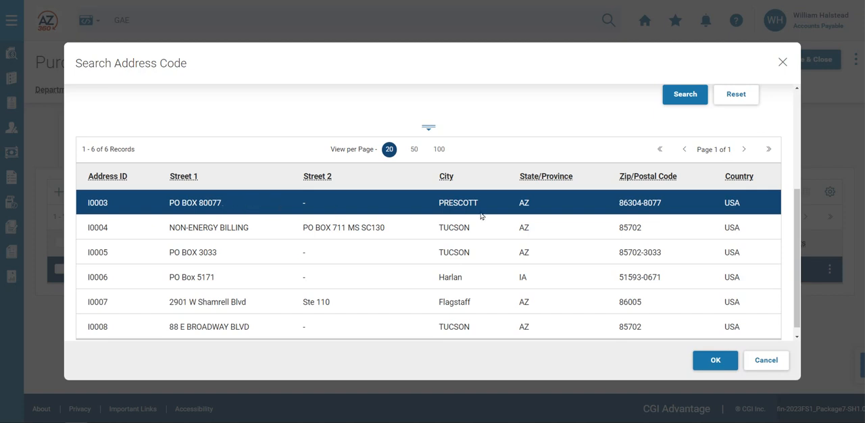
left_click(715, 360)
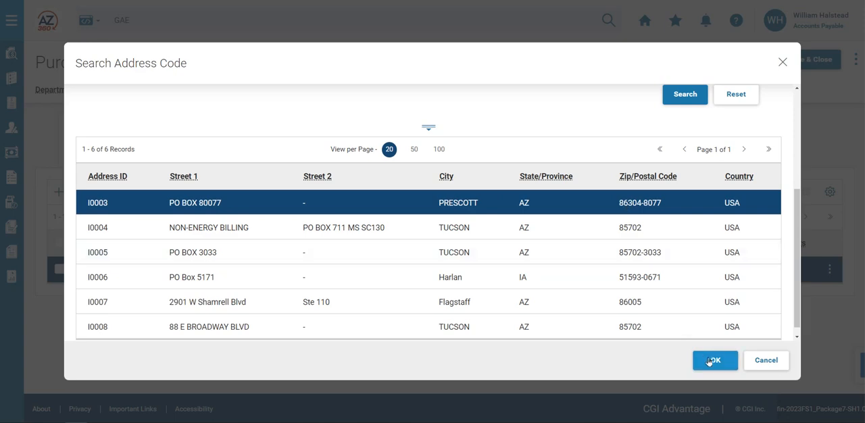
left_click(714, 360)
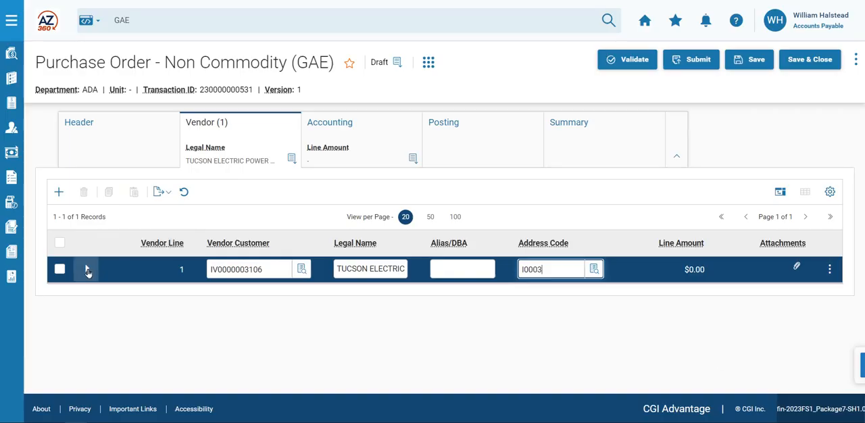
Expand the vendor line, save the purchase order, and dismiss the confirmation.
left_click(86, 269)
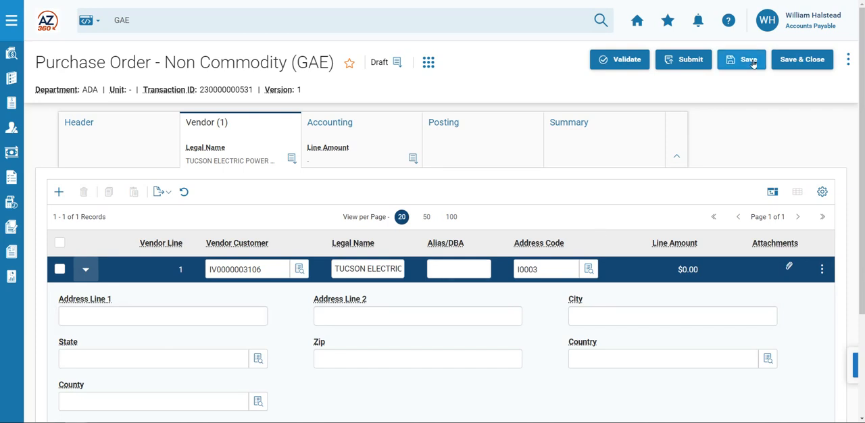
left_click(741, 59)
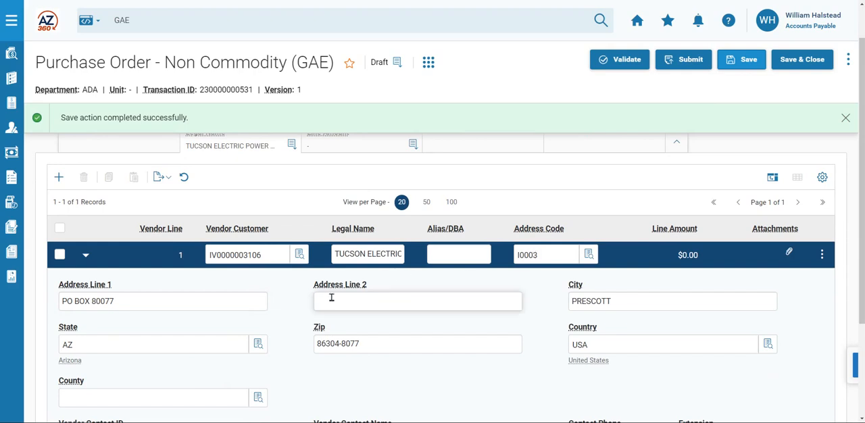
left_click(845, 117)
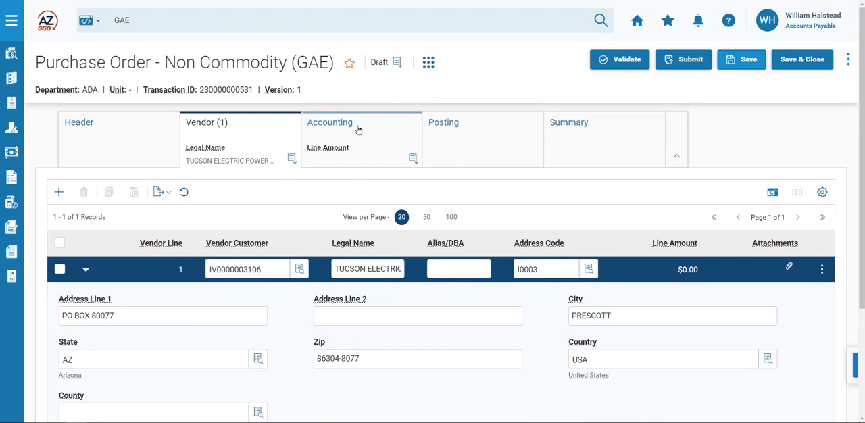
Insert an accounting line with amount 15000 and department ADA.
left_click(329, 122)
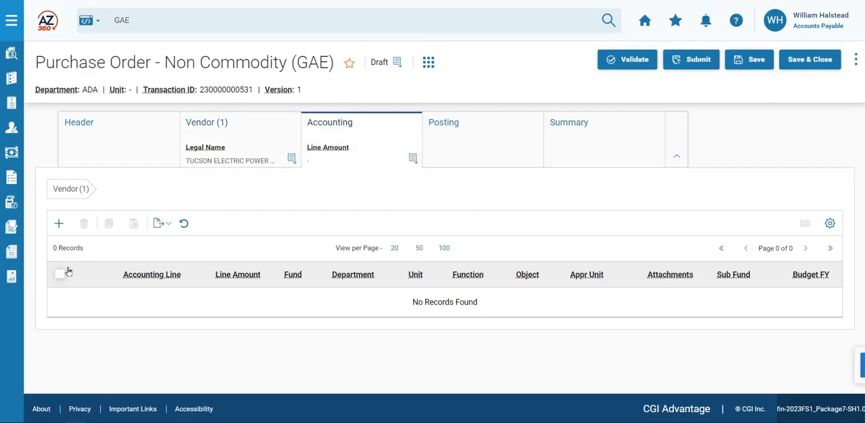
mouse_move(59, 223)
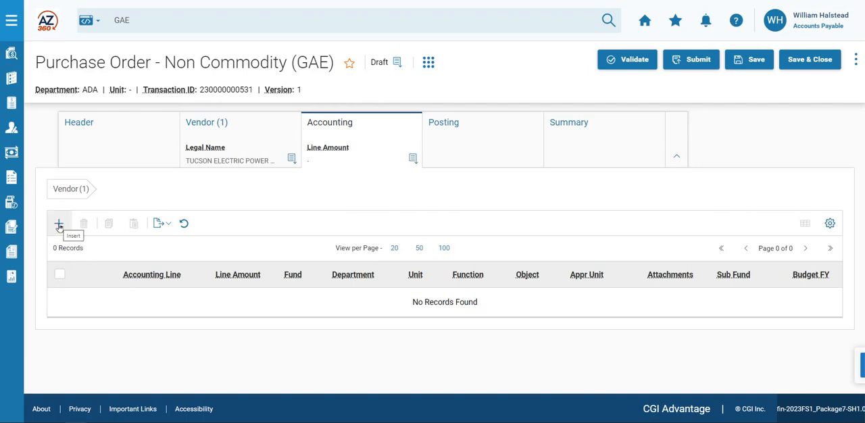
left_click(59, 223)
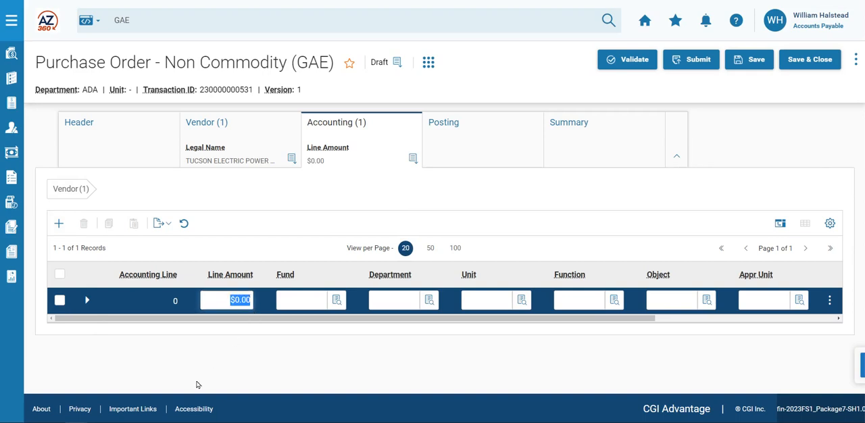
type("15000")
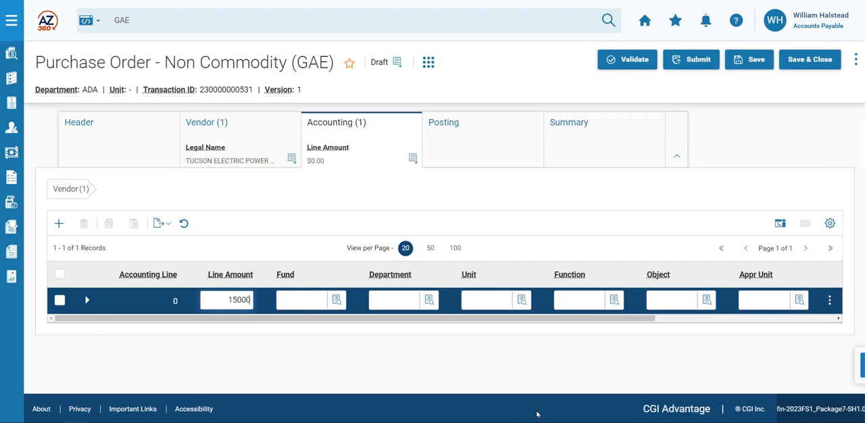
left_click(394, 299)
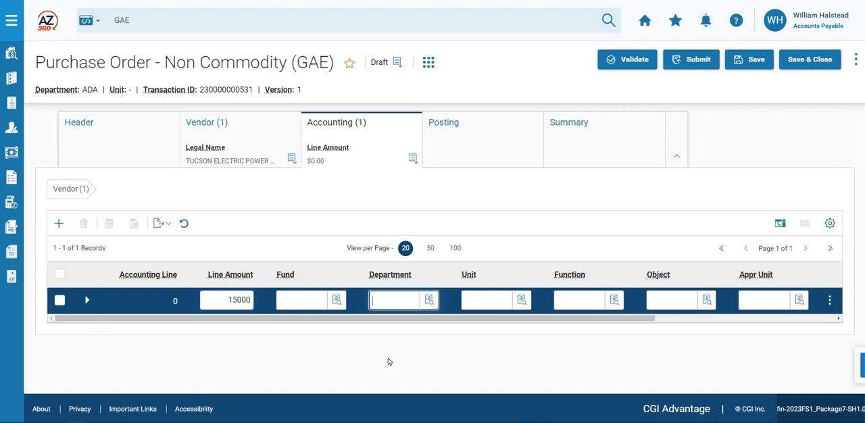
type("ADA")
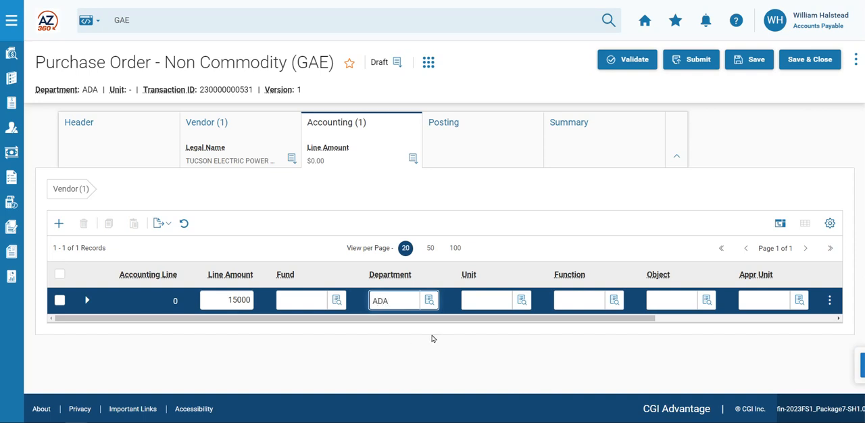
Set the accounting line's function to GSDUT22000 and object to 7181.
left_click(578, 299)
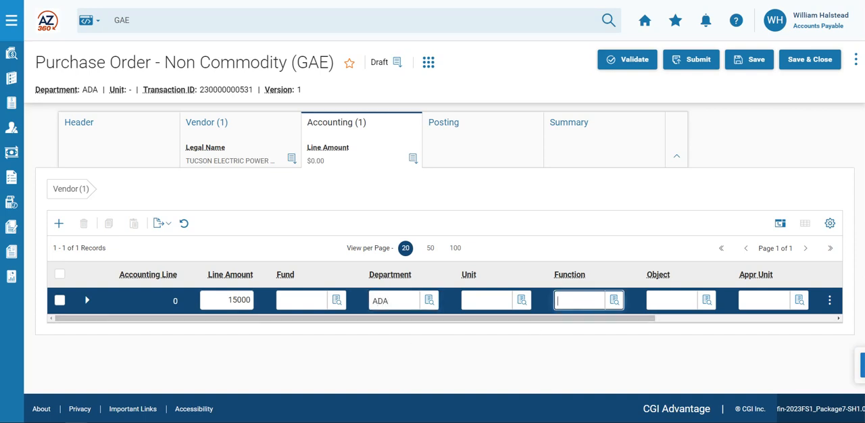
mouse_move(534, 356)
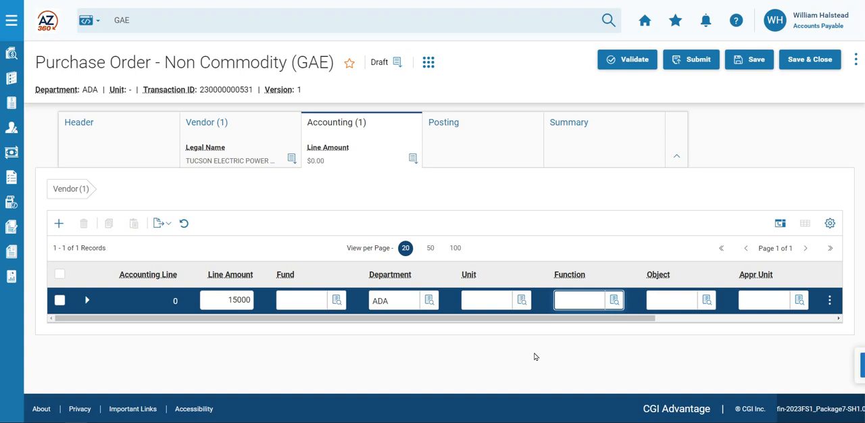
type("GSDUT")
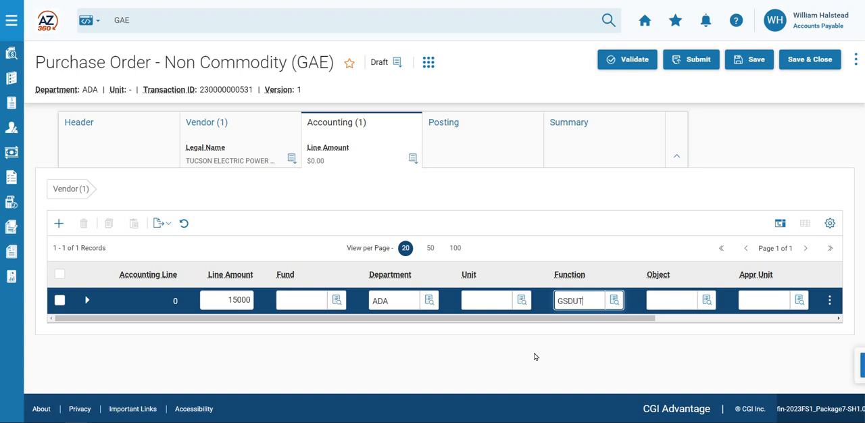
type("22000")
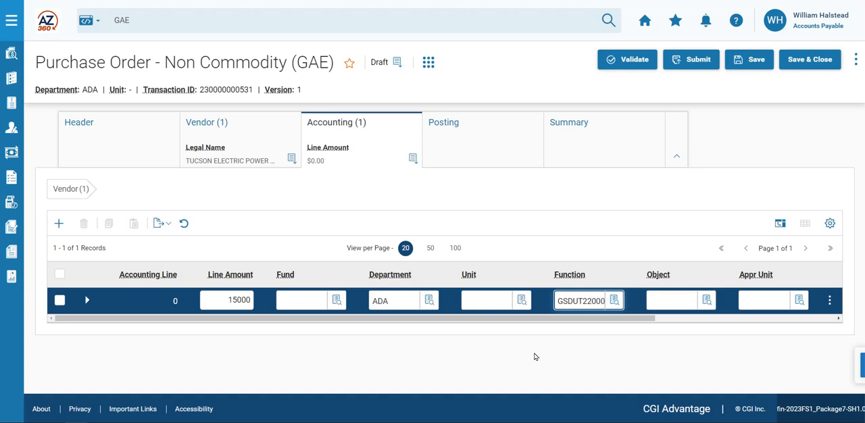
mouse_move(669, 299)
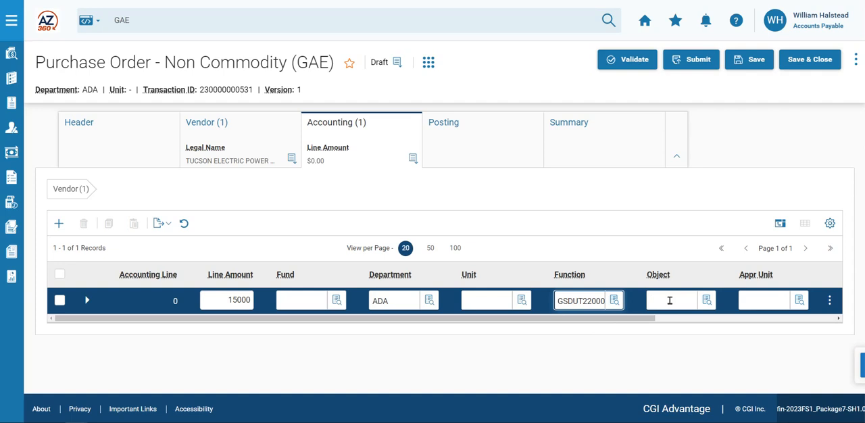
left_click(670, 300)
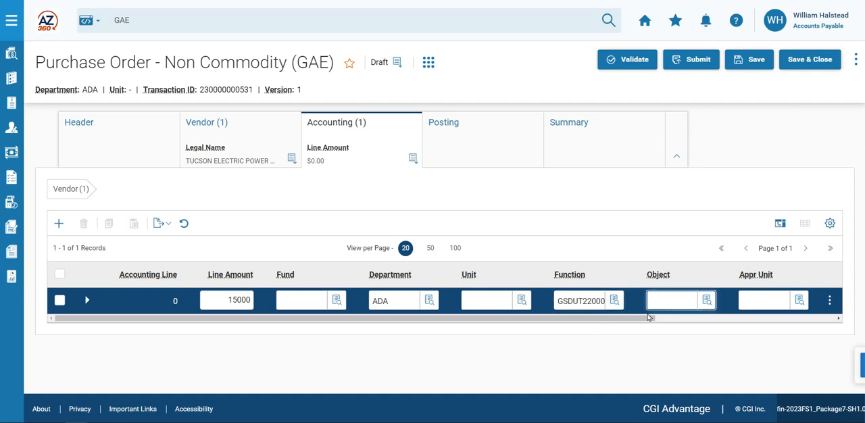
type("7181")
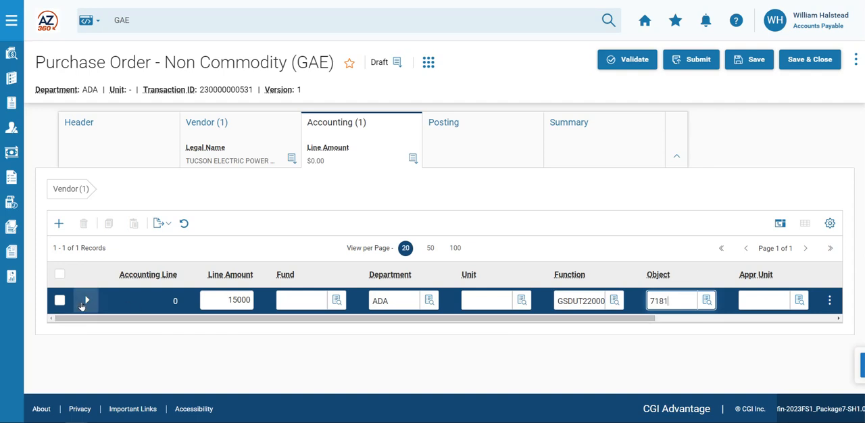
mouse_move(86, 300)
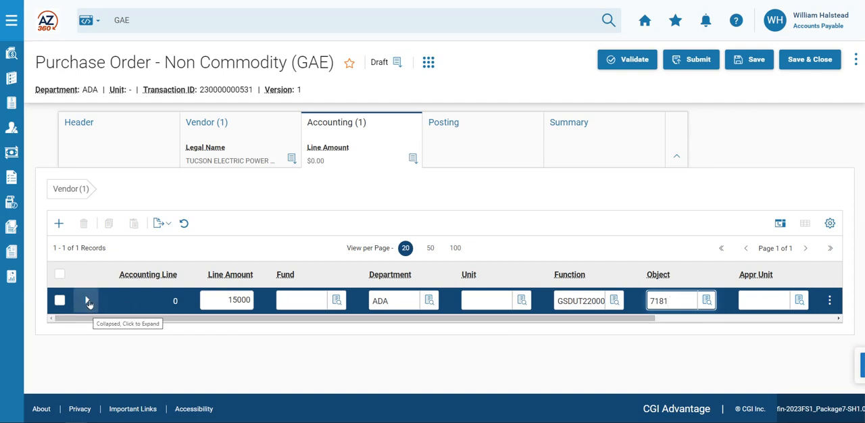
Expand the accounting line and show its COA tab.
left_click(85, 300)
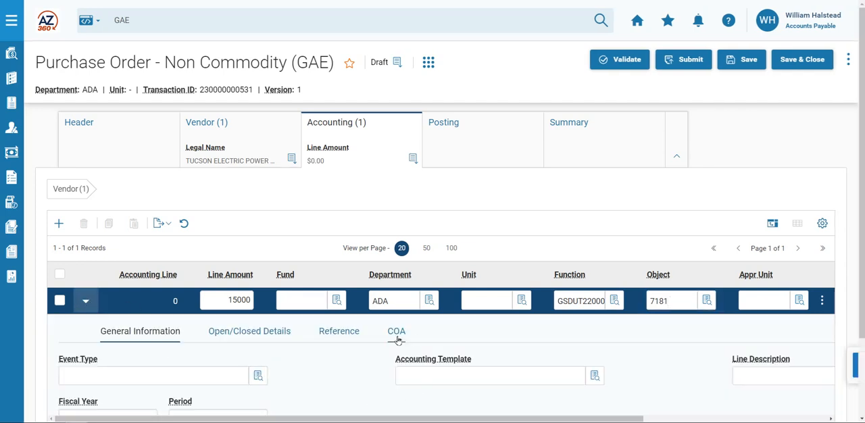
left_click(395, 331)
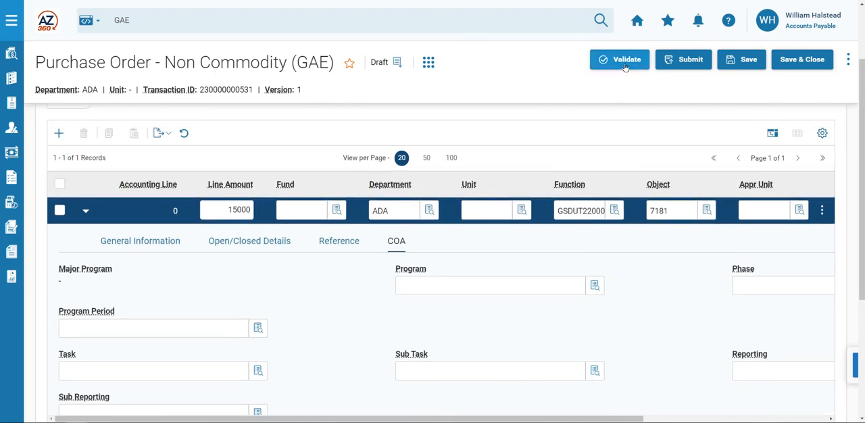
Validate the order and review defaulted fund 1600, unit 2201, program GSD0000001, task 800000.
left_click(618, 59)
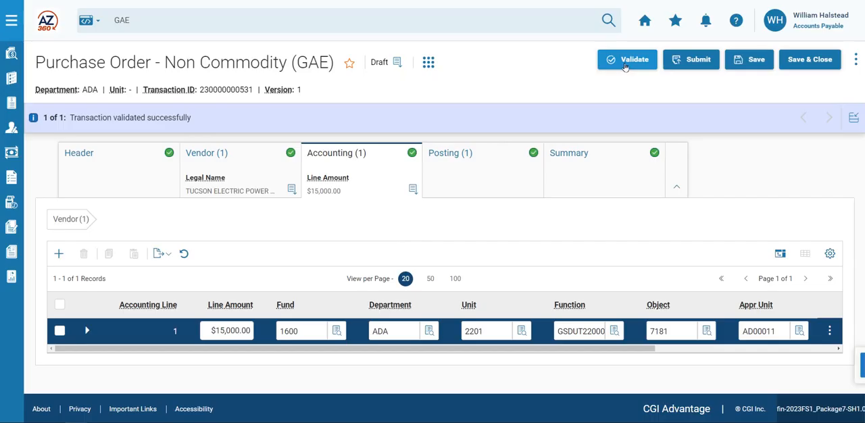
left_click(86, 330)
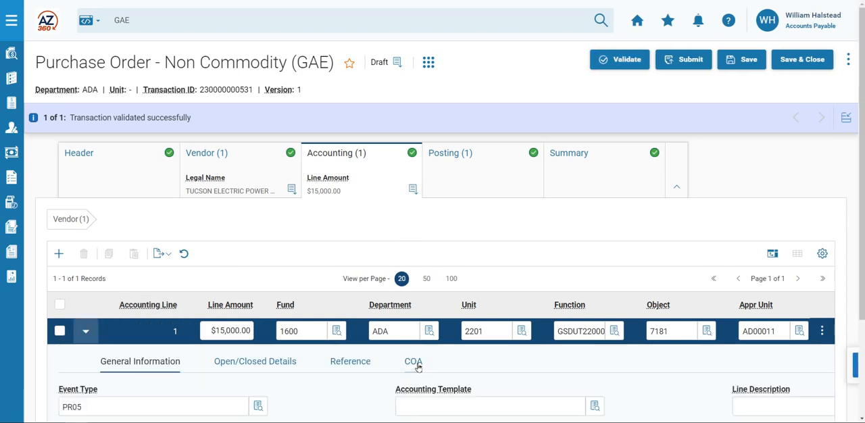
left_click(412, 361)
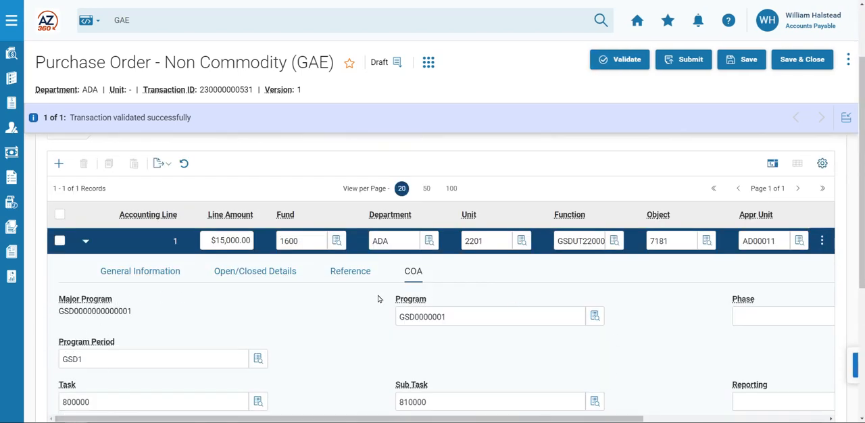
scroll("down", 3)
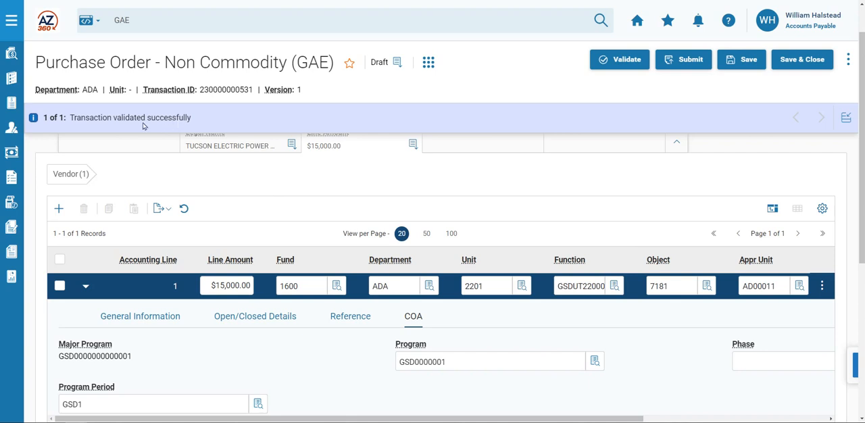
mouse_move(164, 127)
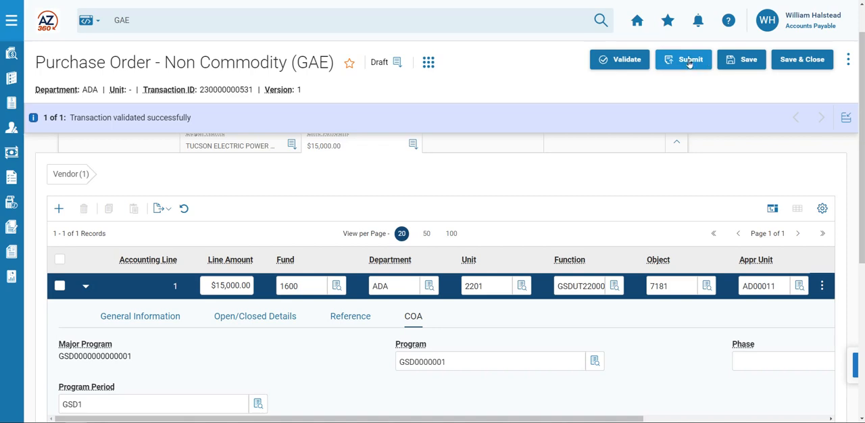
Submit the GAE purchase order for CSB Approval.
left_click(683, 59)
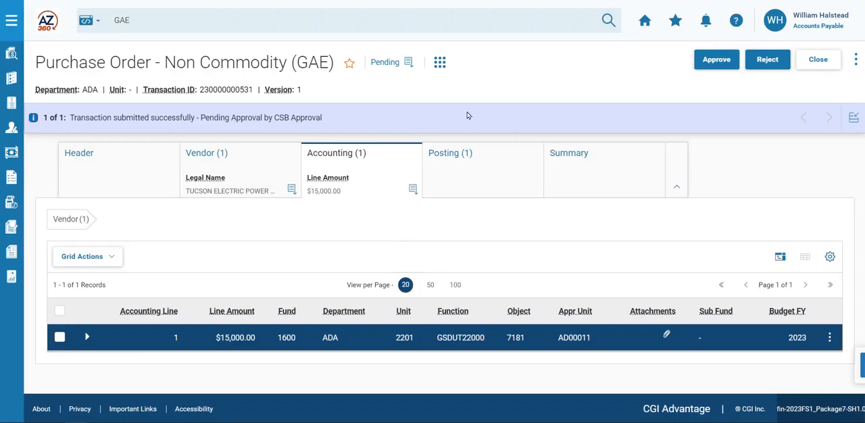
mouse_move(189, 129)
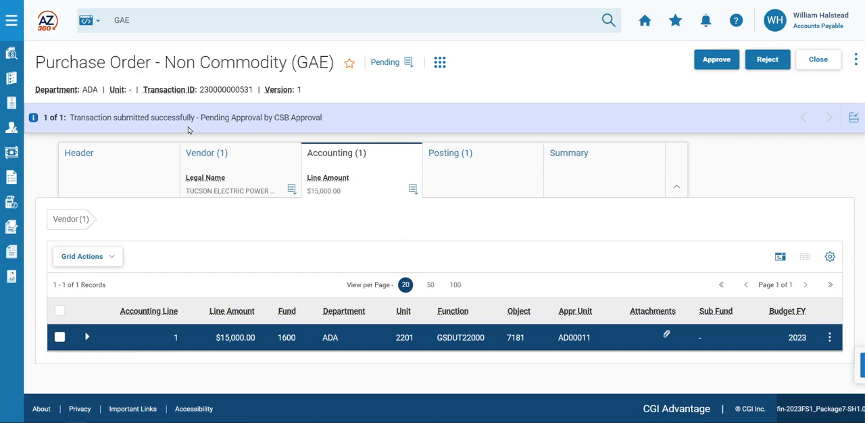
mouse_move(317, 127)
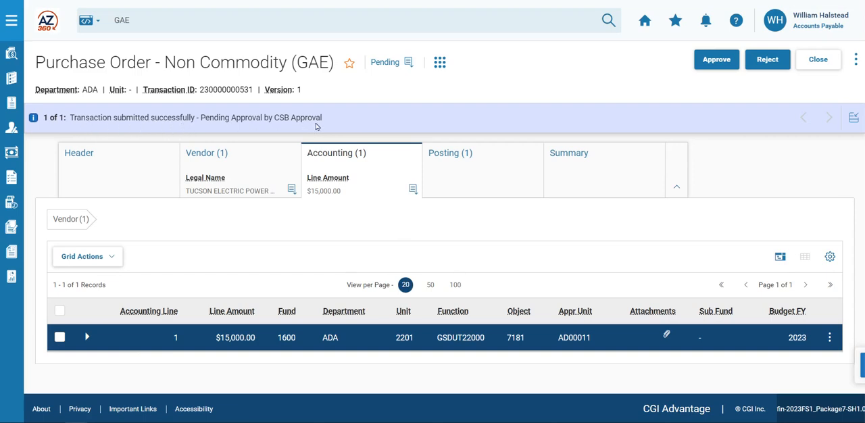
mouse_move(316, 125)
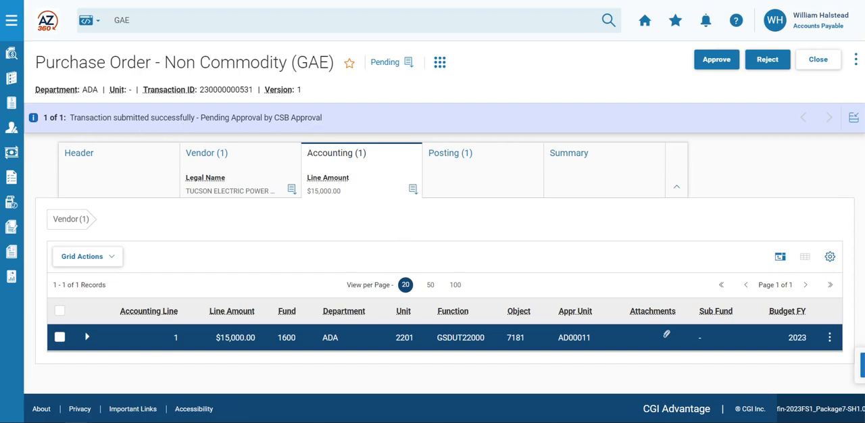
mouse_move(657, 57)
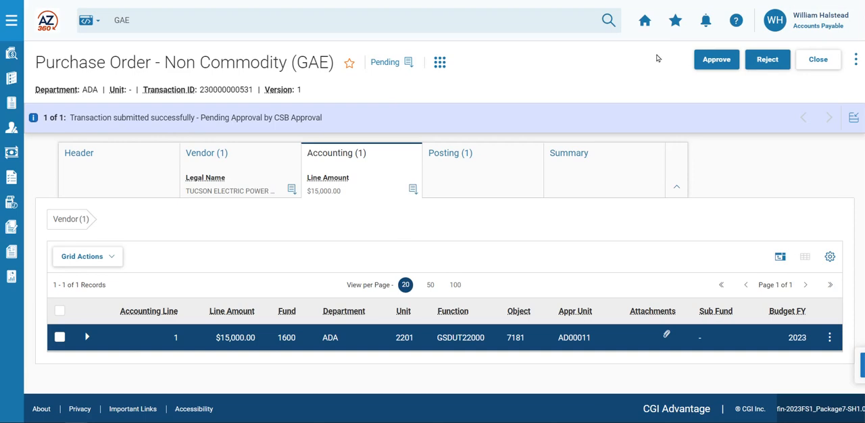